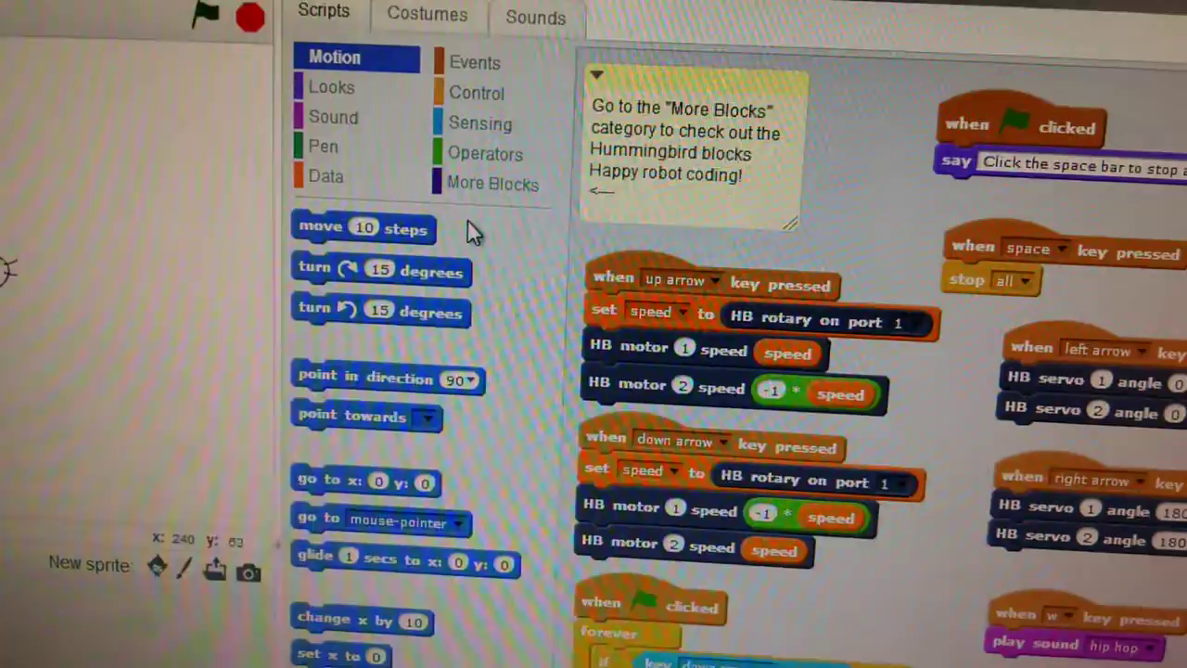
Step: Show the More Blocks palette listing Hummingbird motor, LED, servo and sensor blocks
{"action": "left_click", "coordinate": [498, 184]}
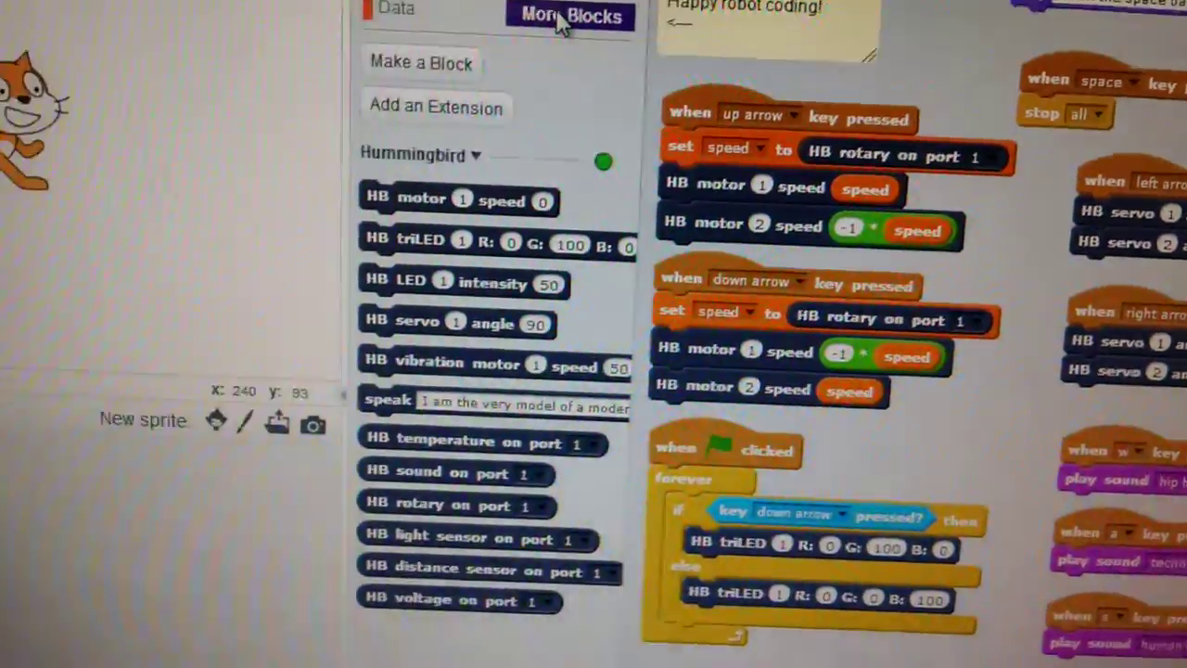